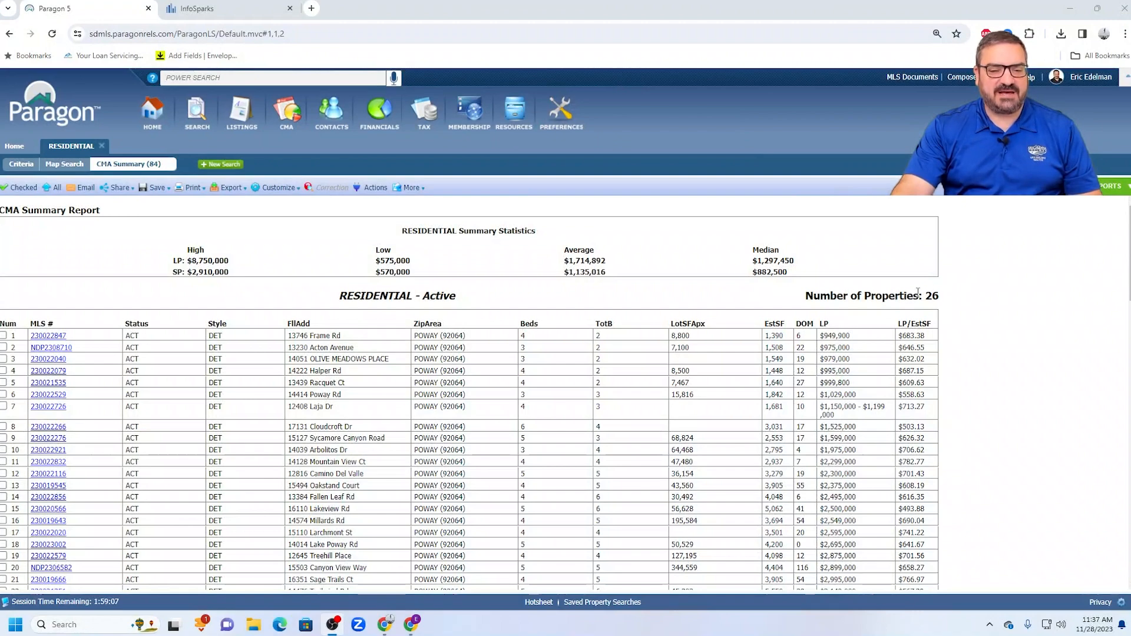
{"action": "scroll", "scroll_direction": "down", "scroll_amount": 3}
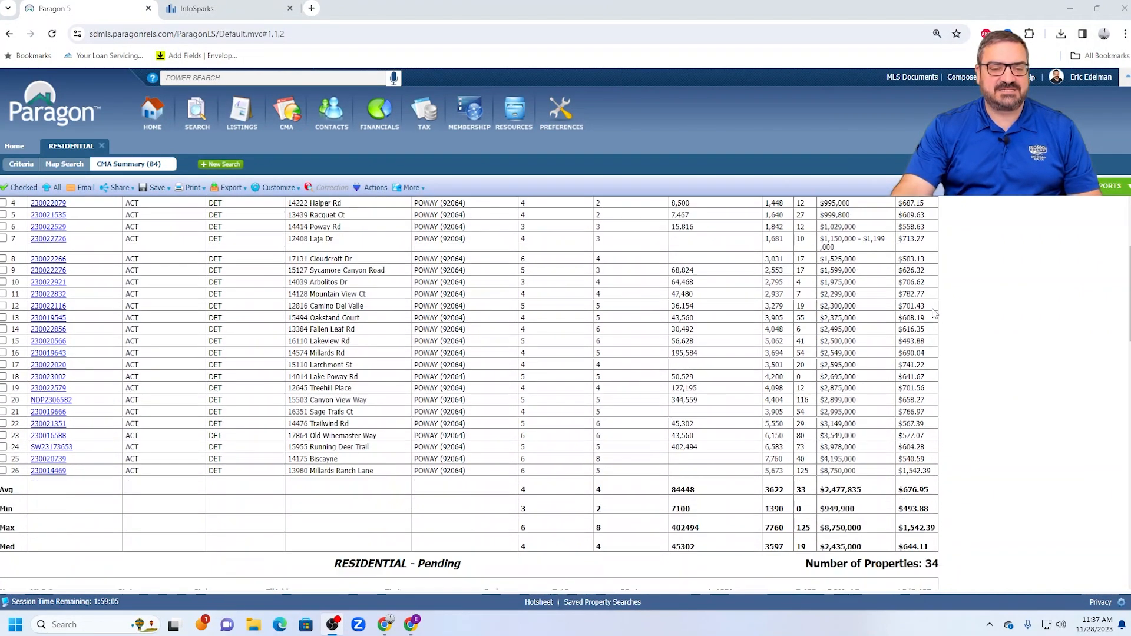
{"action": "scroll", "scroll_direction": "down", "scroll_amount": 3}
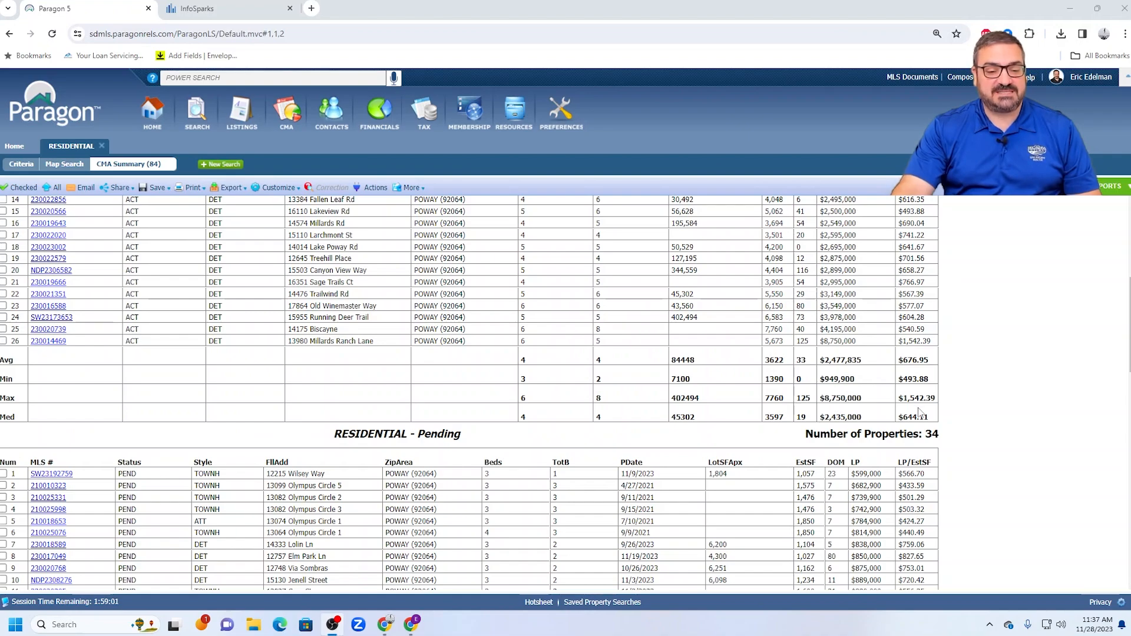
{"action": "scroll", "scroll_direction": "down", "scroll_amount": 3}
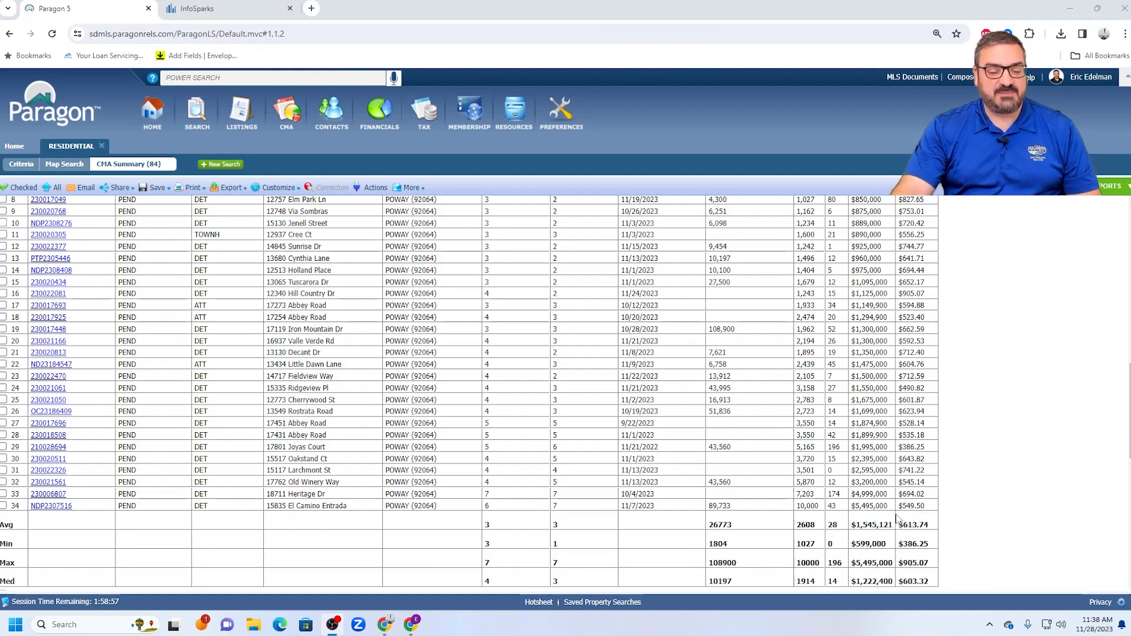
{"action": "scroll", "scroll_direction": "down", "scroll_amount": 3}
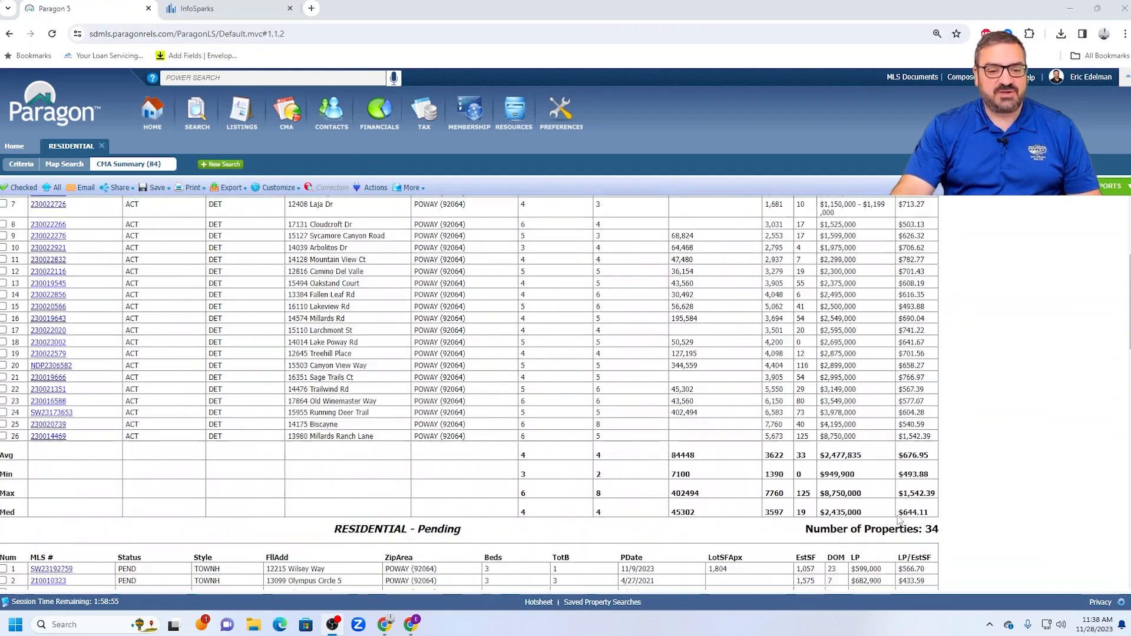
{"action": "scroll", "scroll_direction": "up", "scroll_amount": 3}
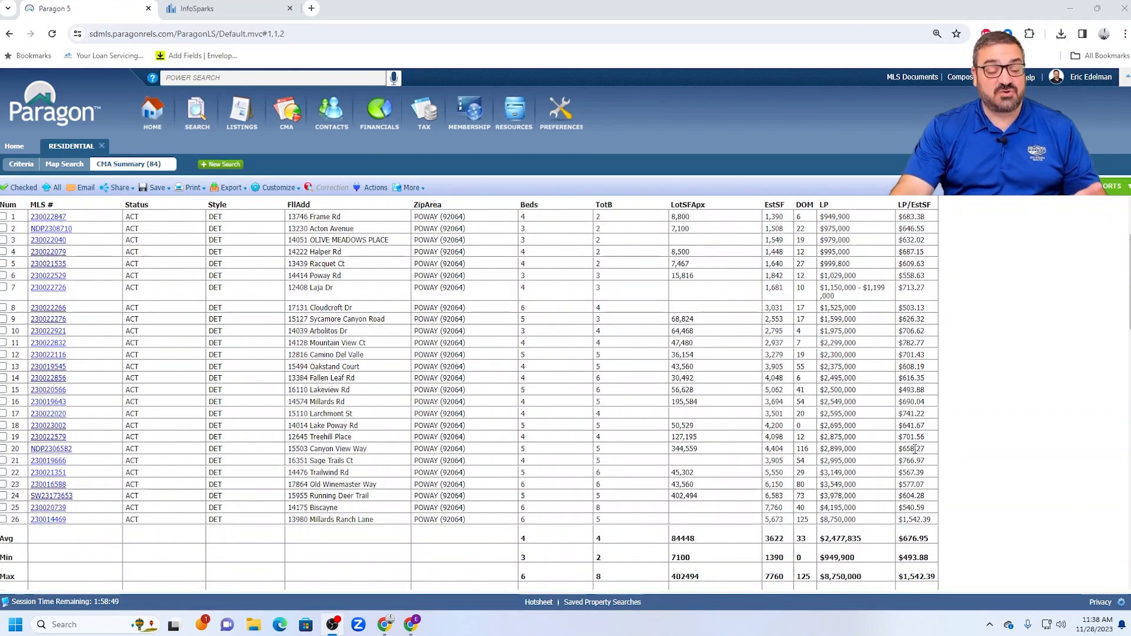
{"action": "scroll", "scroll_direction": "down", "scroll_amount": 3}
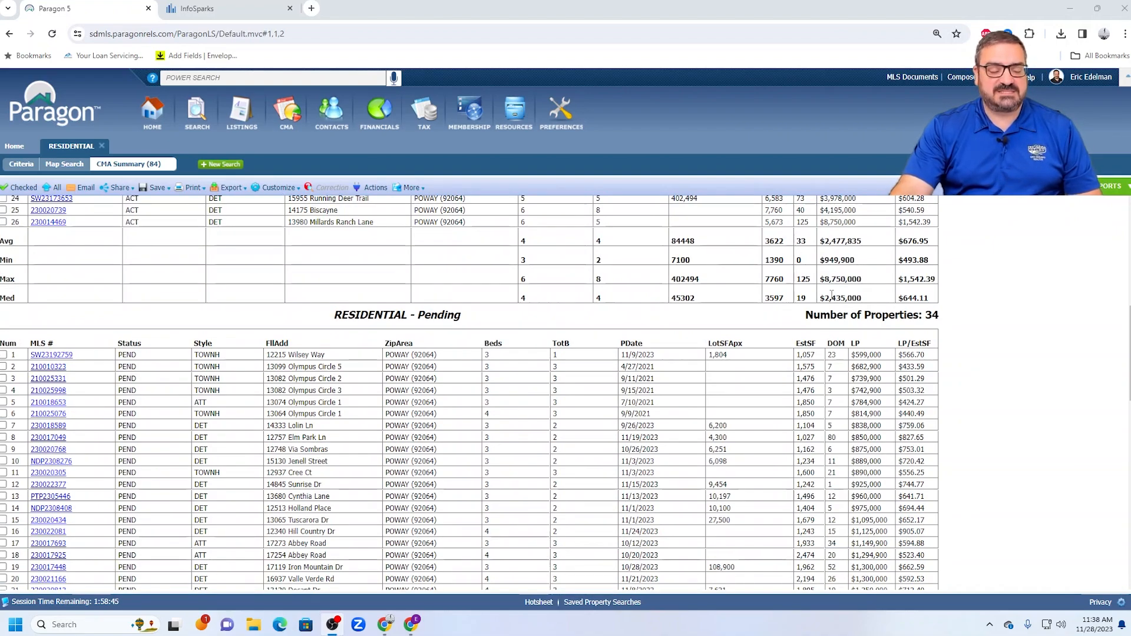
{"action": "scroll", "scroll_direction": "down", "scroll_amount": 3}
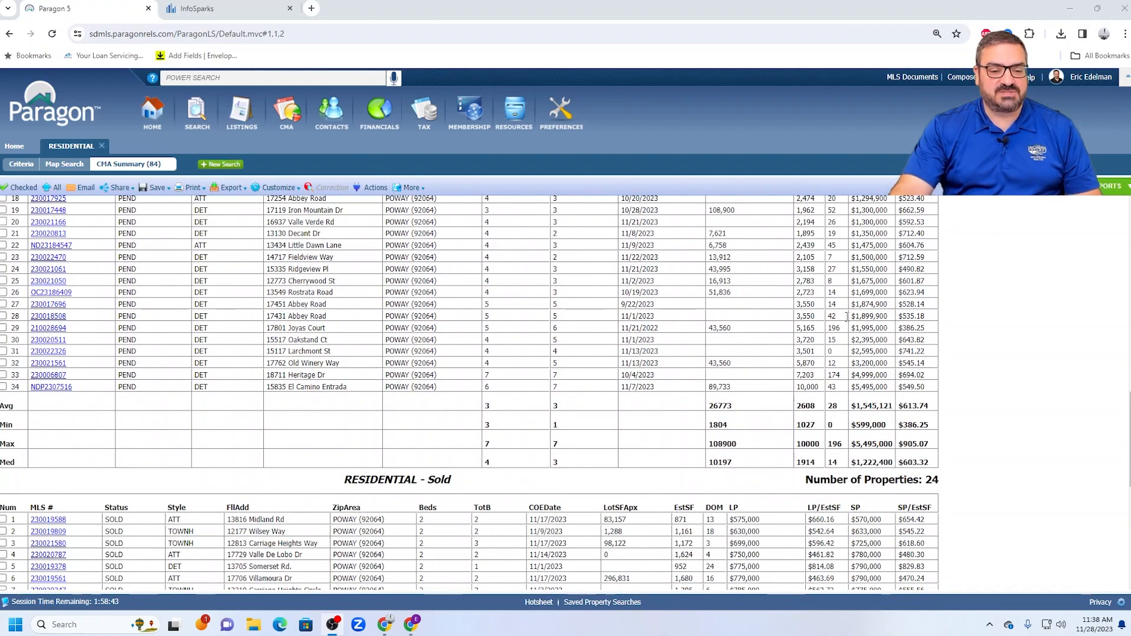
{"action": "scroll", "scroll_direction": "up", "scroll_amount": 3}
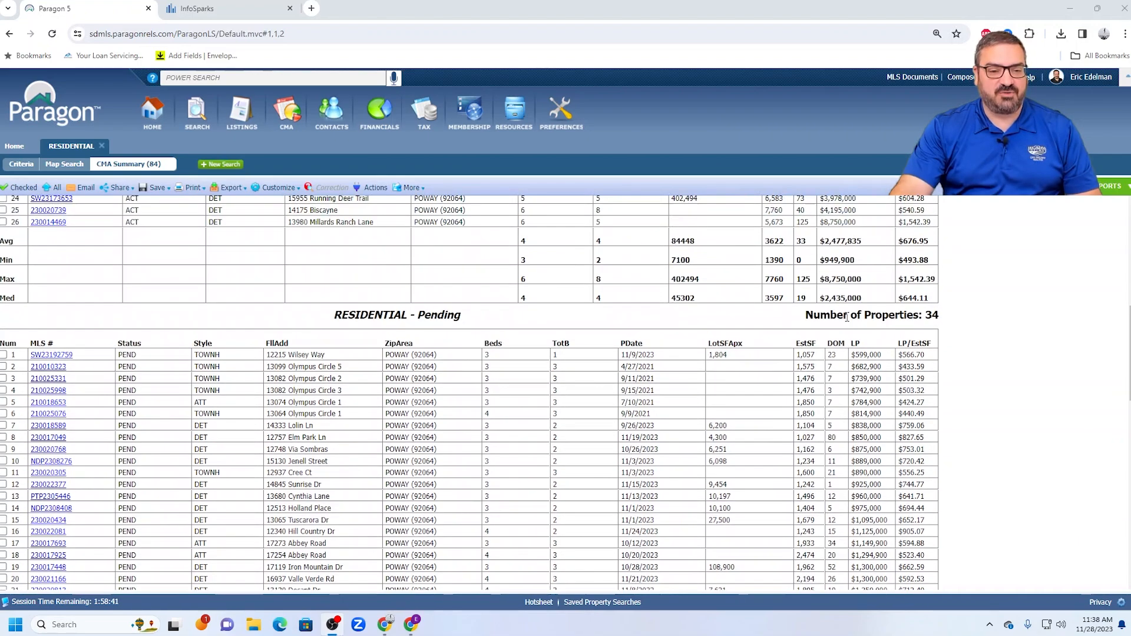
{"action": "scroll", "scroll_direction": "down", "scroll_amount": 3}
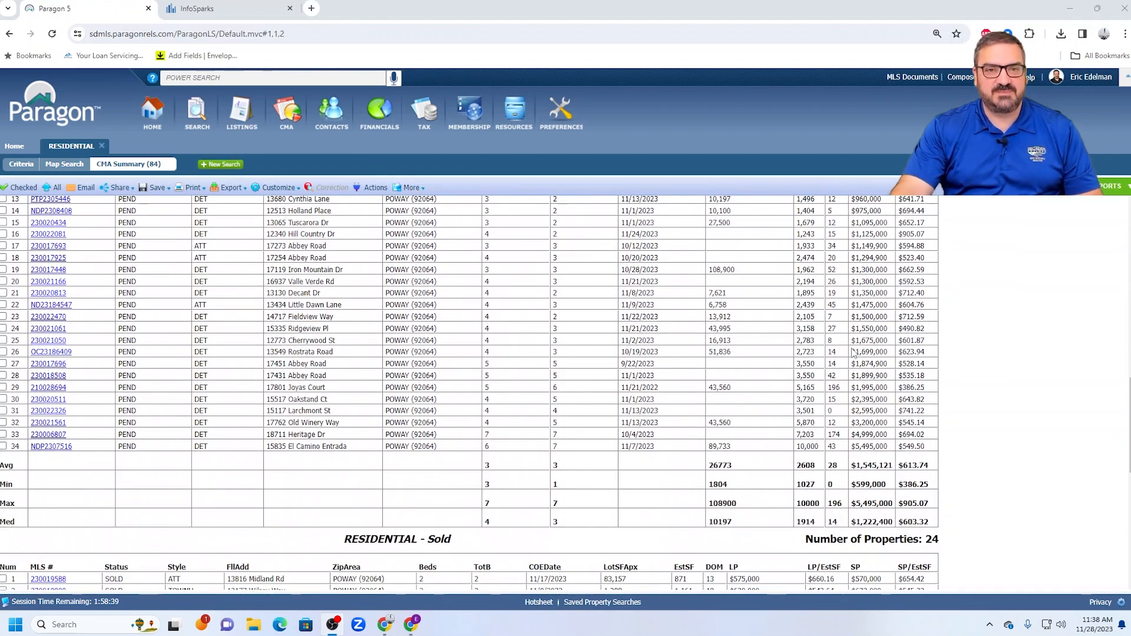
{"action": "mouse_move", "coordinate": [931, 417]}
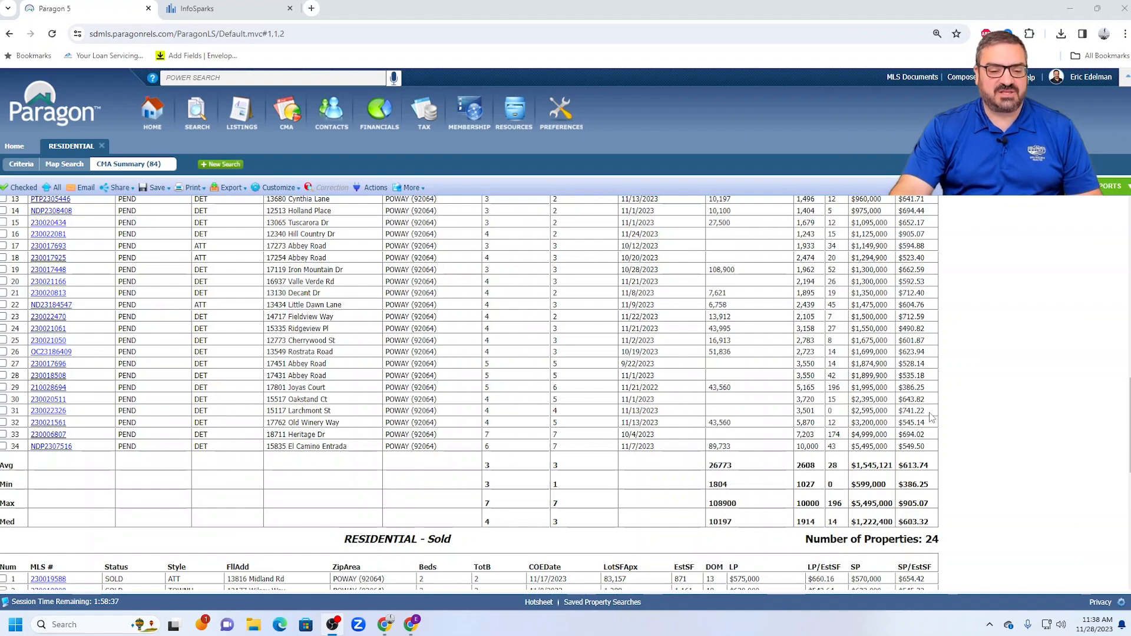
{"action": "scroll", "scroll_direction": "down", "scroll_amount": 3}
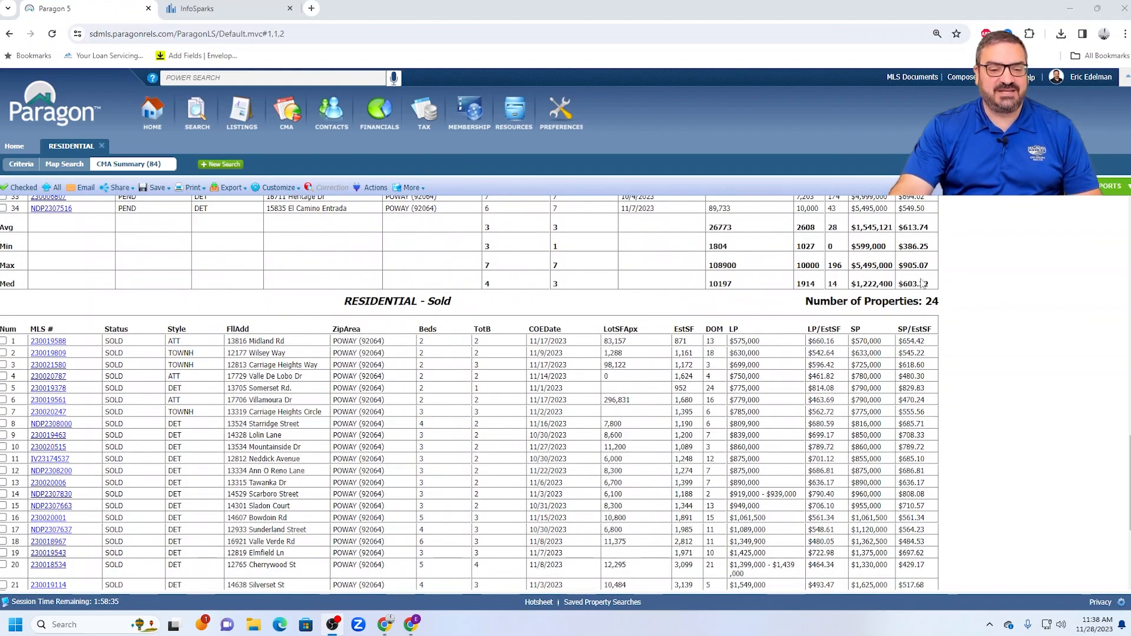
{"action": "scroll", "scroll_direction": "down", "scroll_amount": 3}
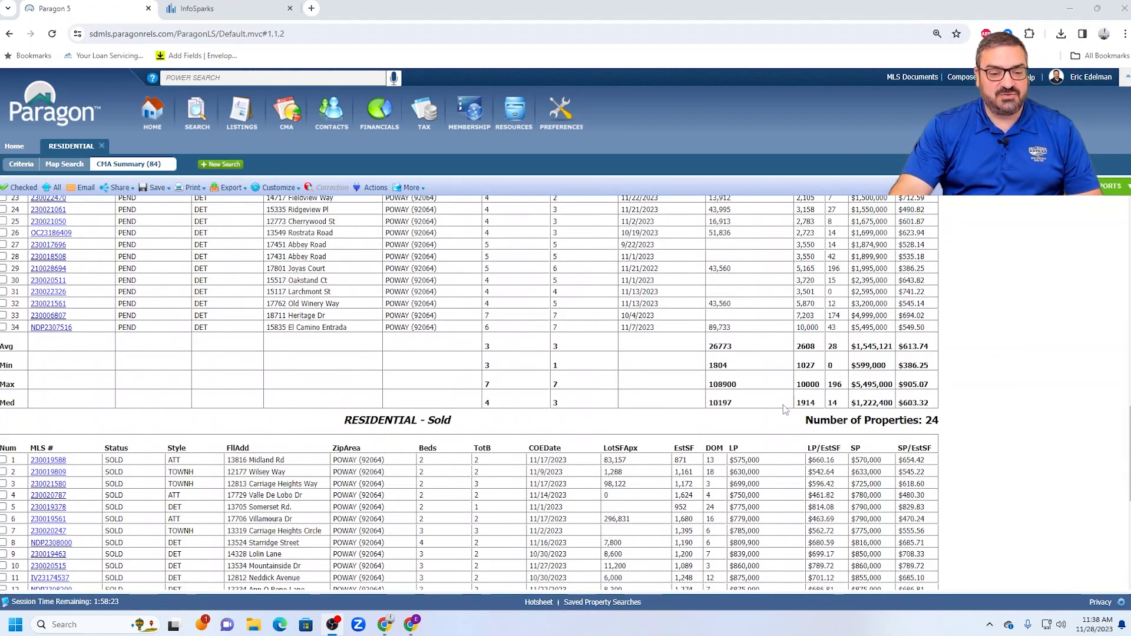
{"action": "mouse_move", "coordinate": [825, 340]}
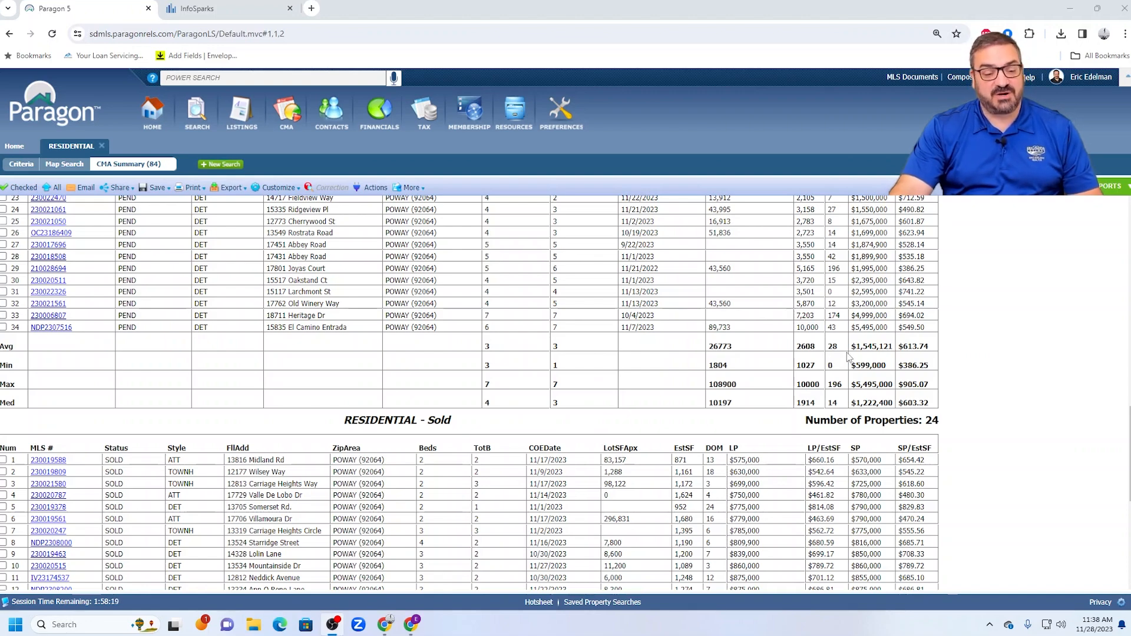
{"action": "scroll", "scroll_direction": "up", "scroll_amount": 3}
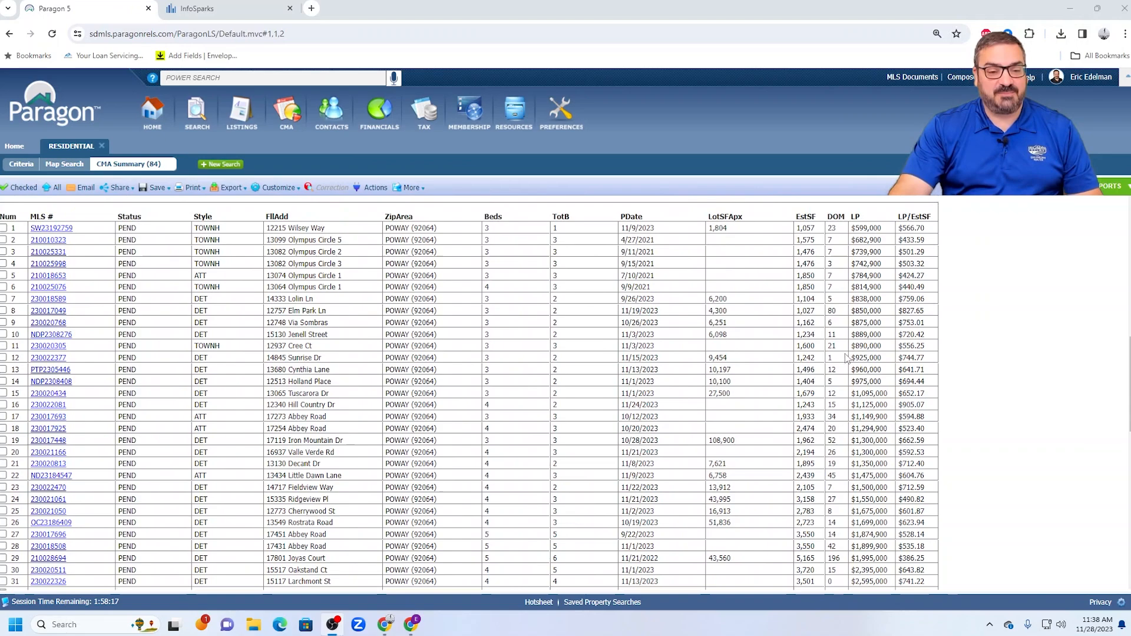
{"action": "scroll", "scroll_direction": "down", "scroll_amount": 3}
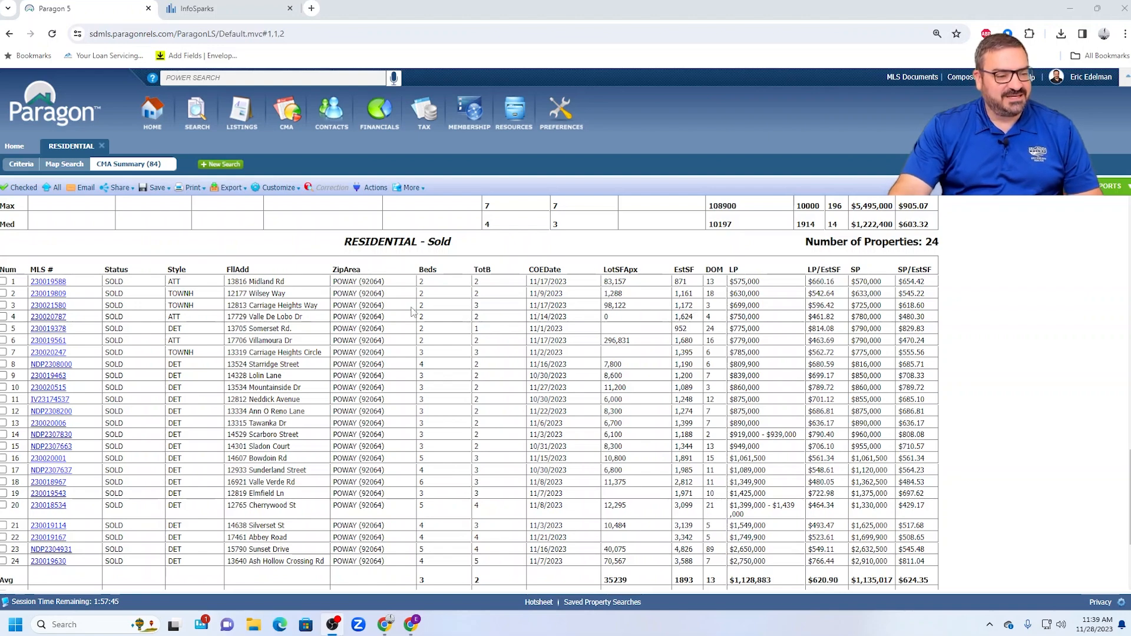
{"action": "mouse_move", "coordinate": [431, 340]}
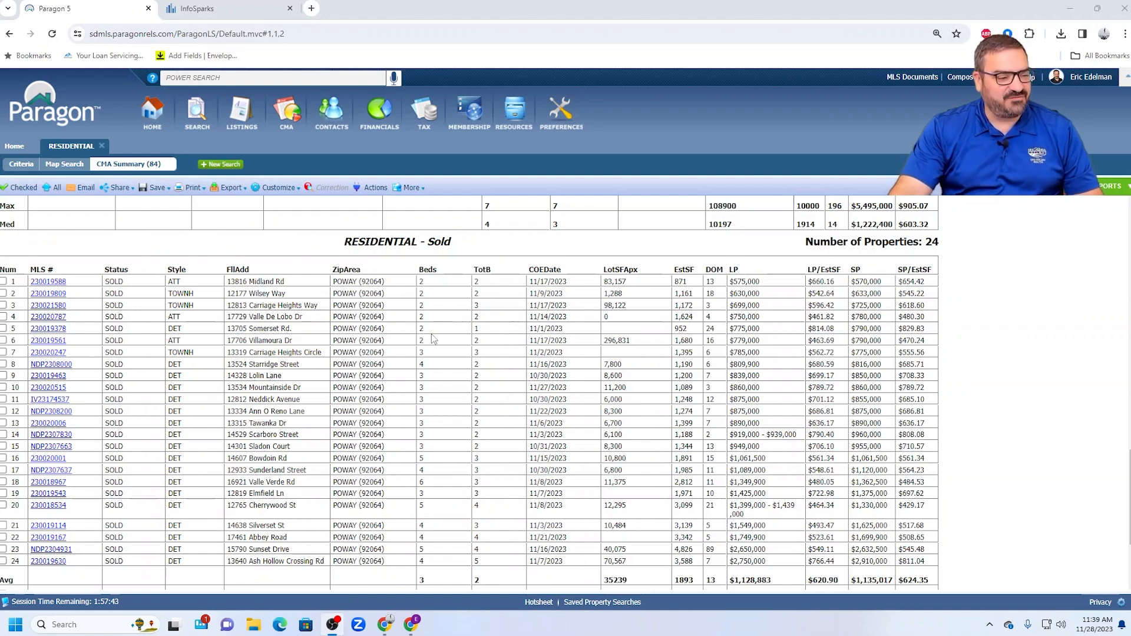
{"action": "scroll", "scroll_direction": "up", "scroll_amount": 3}
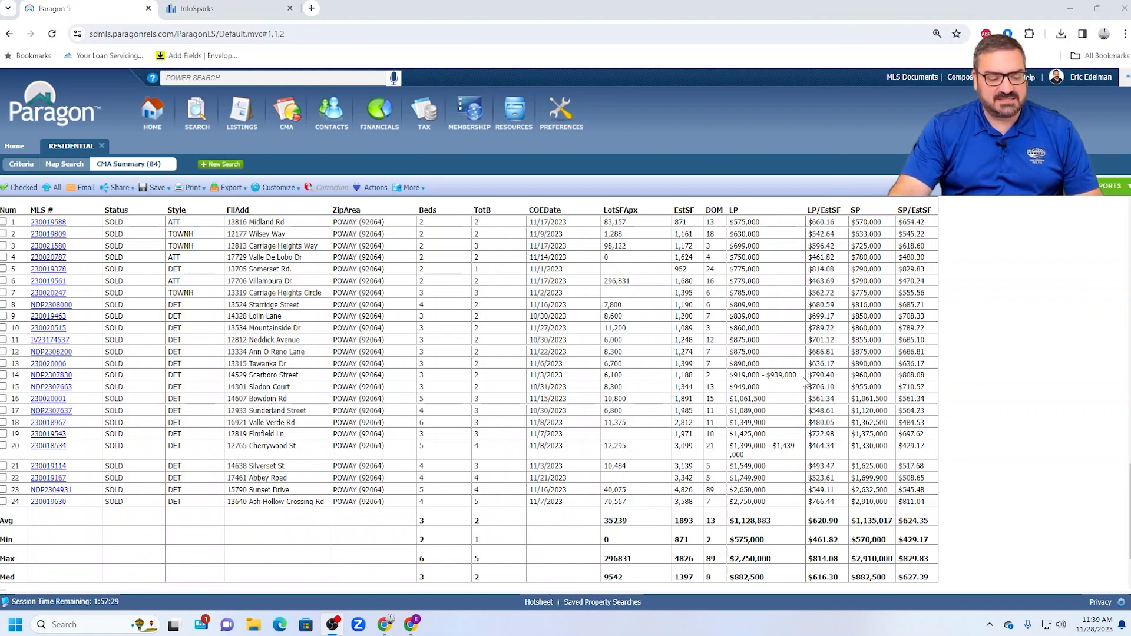
{"action": "left_click", "coordinate": [209, 8]}
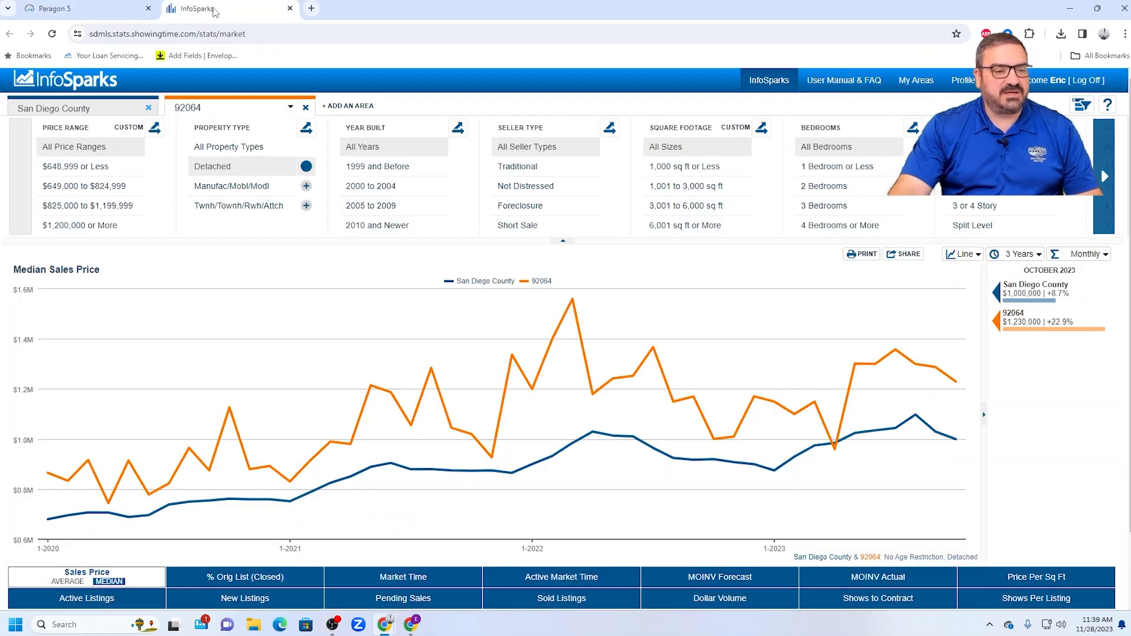
{"action": "mouse_move", "coordinate": [410, 470]}
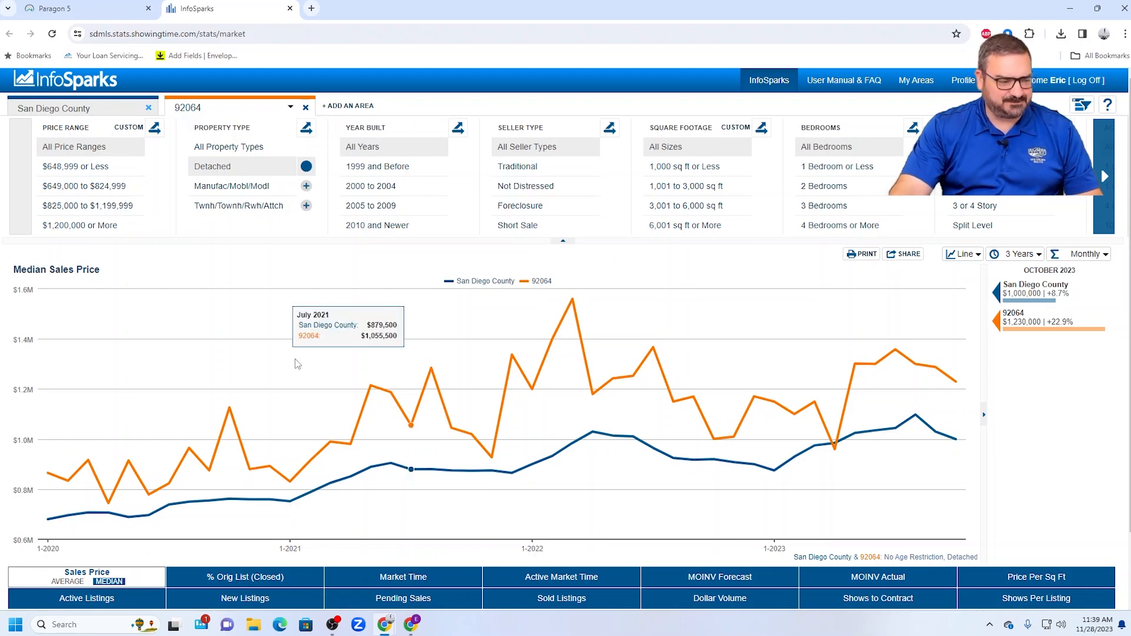
{"action": "mouse_move", "coordinate": [895, 353]}
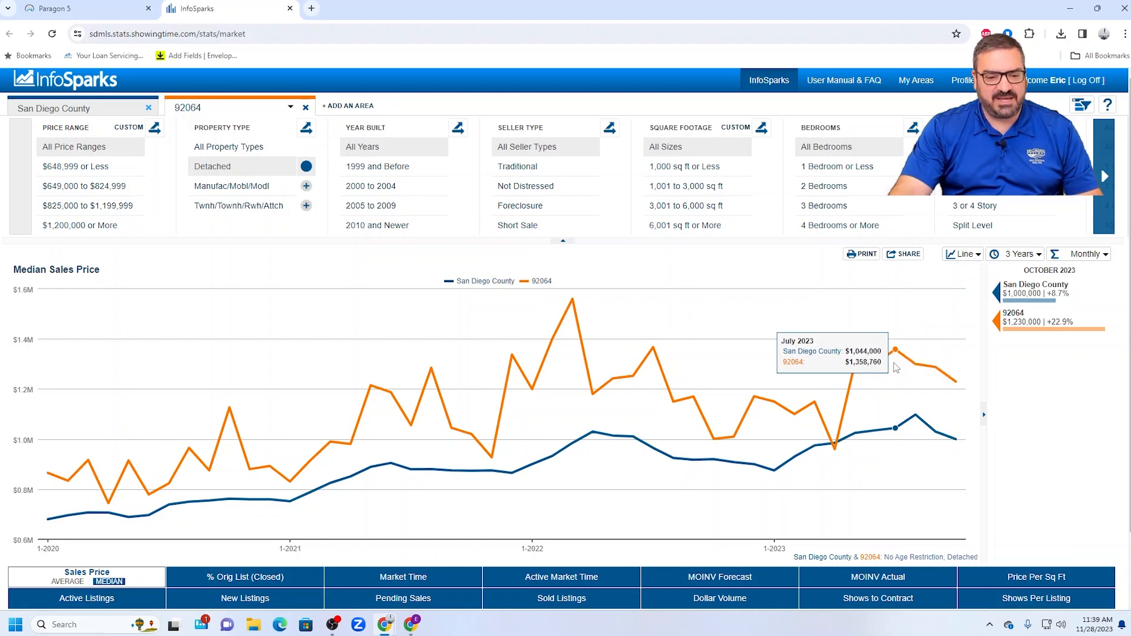
{"action": "mouse_move", "coordinate": [900, 360]}
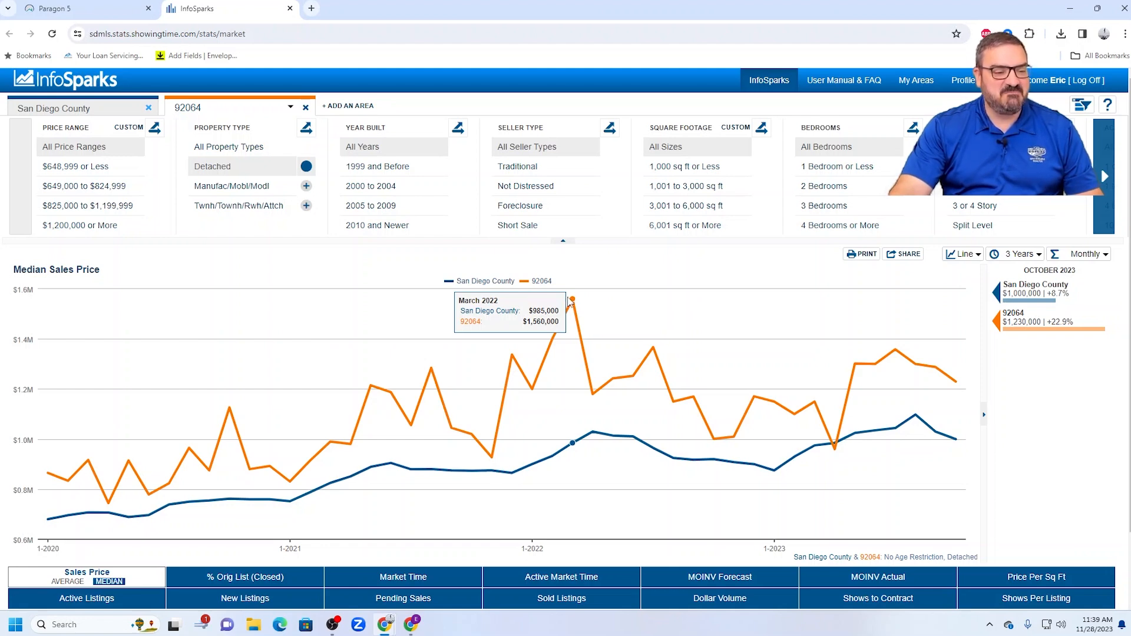
{"action": "mouse_move", "coordinate": [573, 302]}
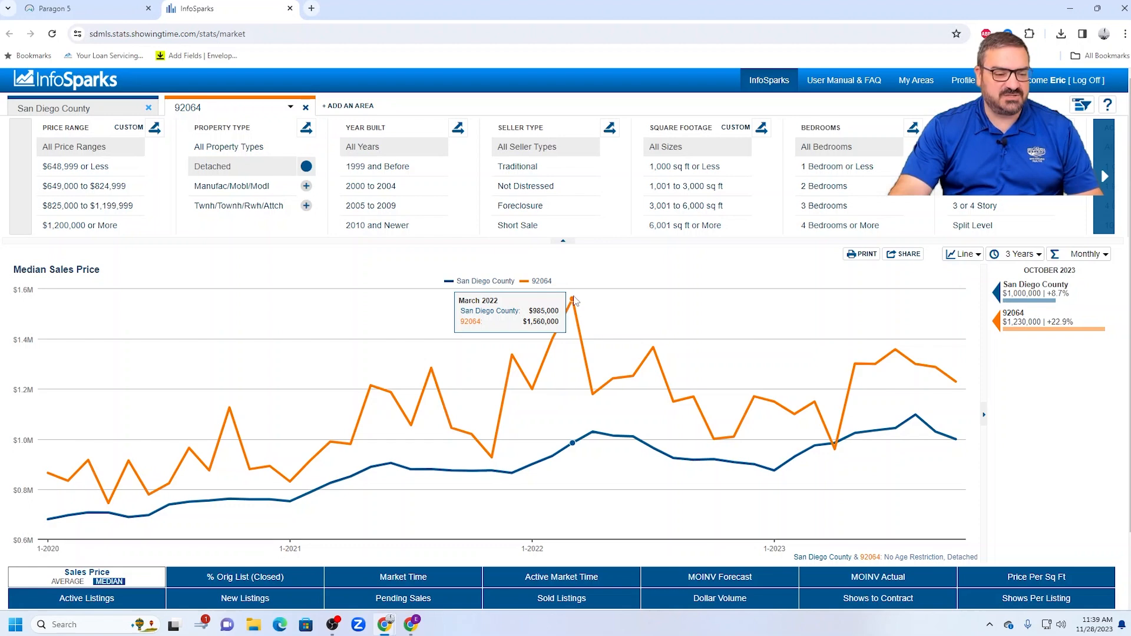
{"action": "mouse_move", "coordinate": [592, 306]}
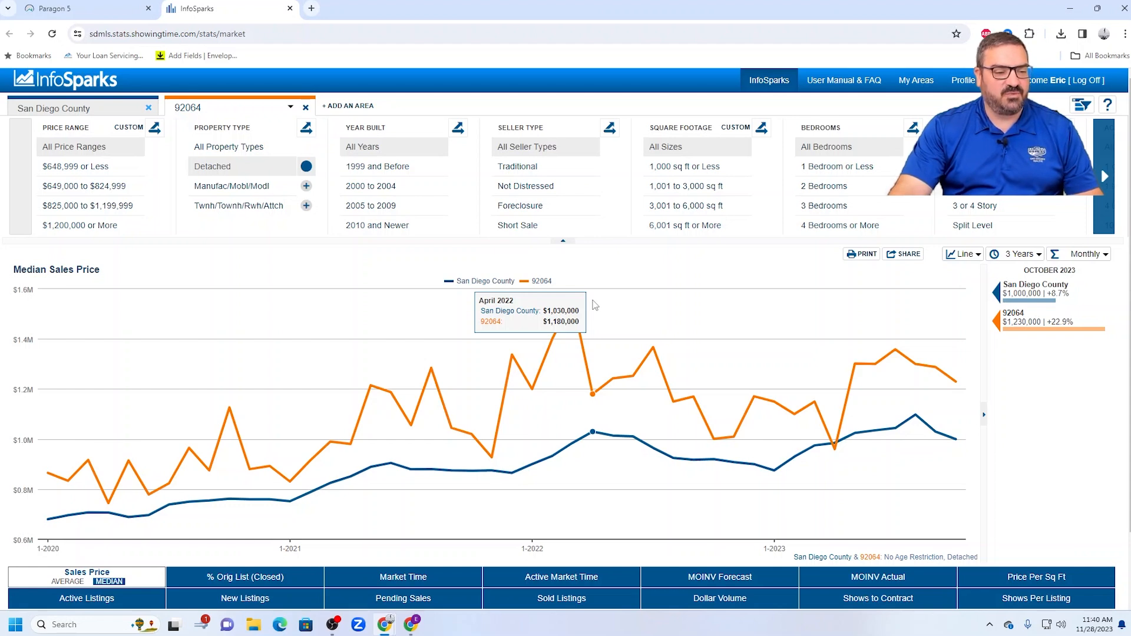
{"action": "mouse_move", "coordinate": [581, 302]}
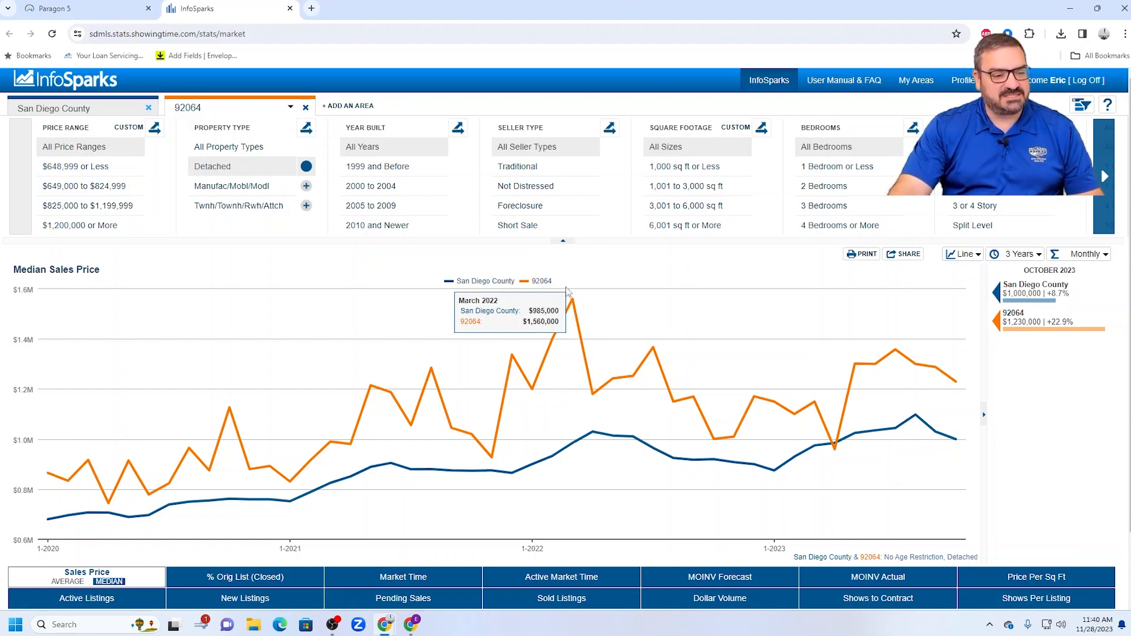
{"action": "mouse_move", "coordinate": [572, 302]}
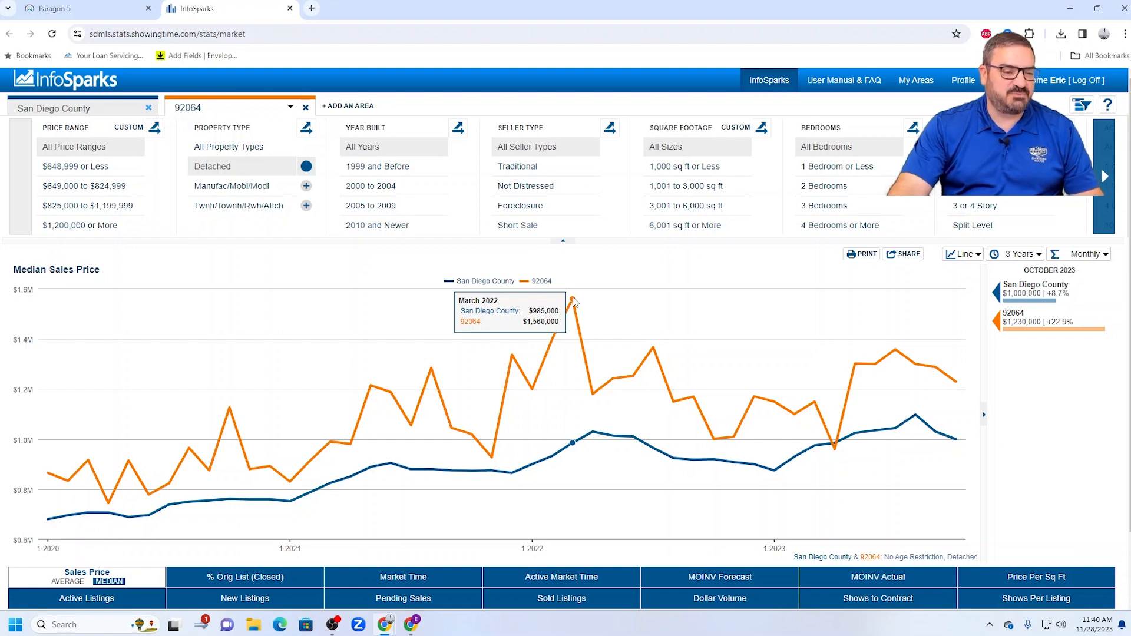
{"action": "mouse_move", "coordinate": [631, 373]}
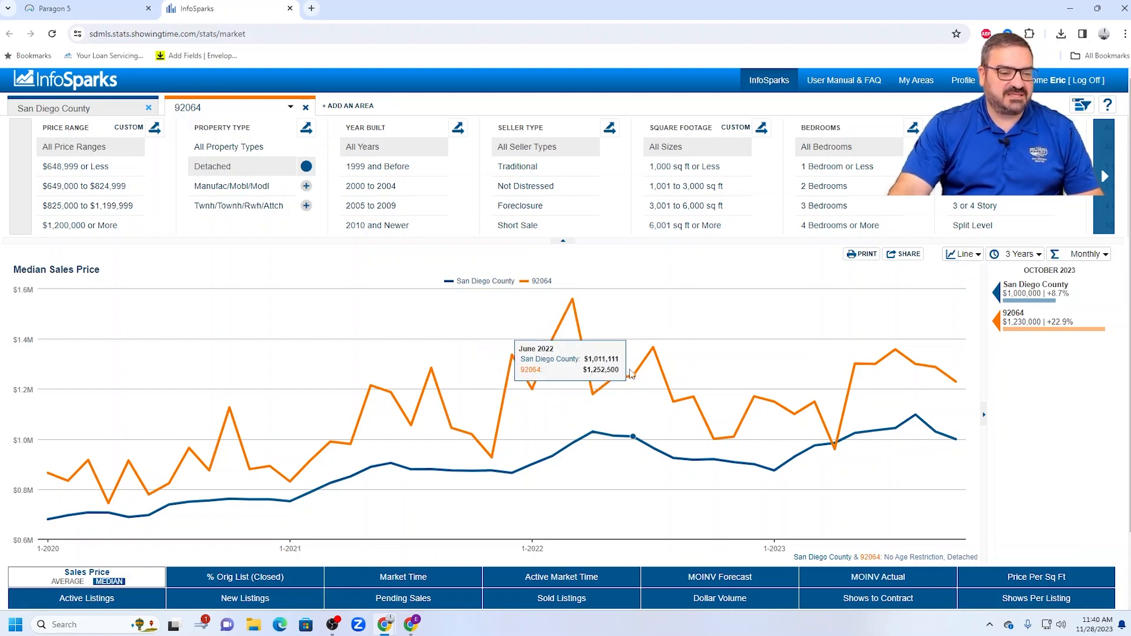
{"action": "mouse_move", "coordinate": [606, 382]}
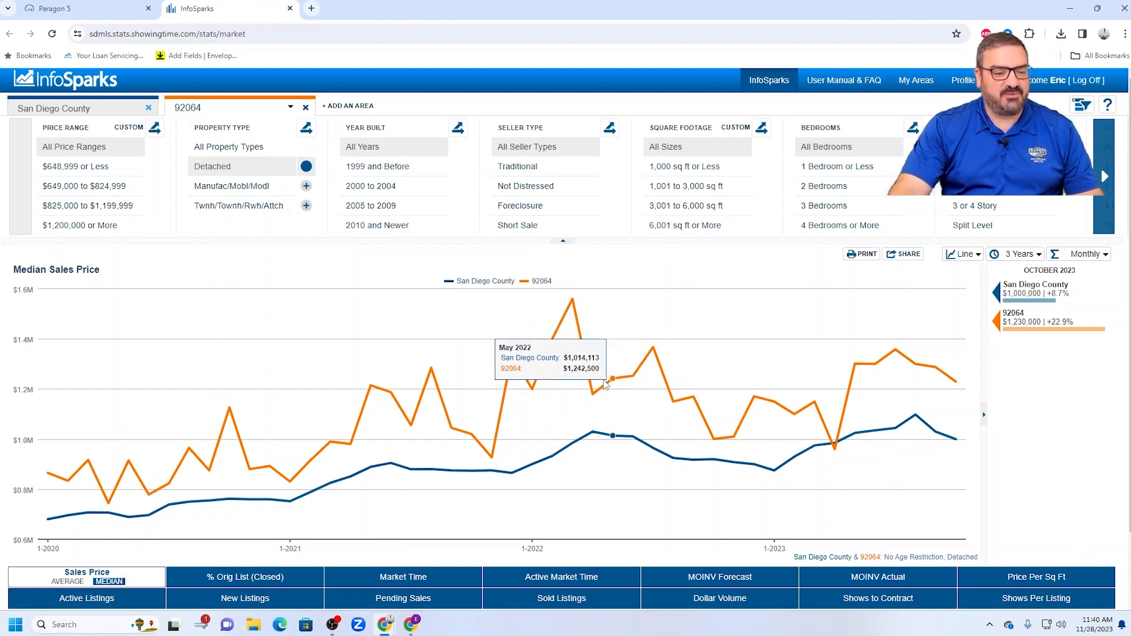
{"action": "mouse_move", "coordinate": [591, 382]}
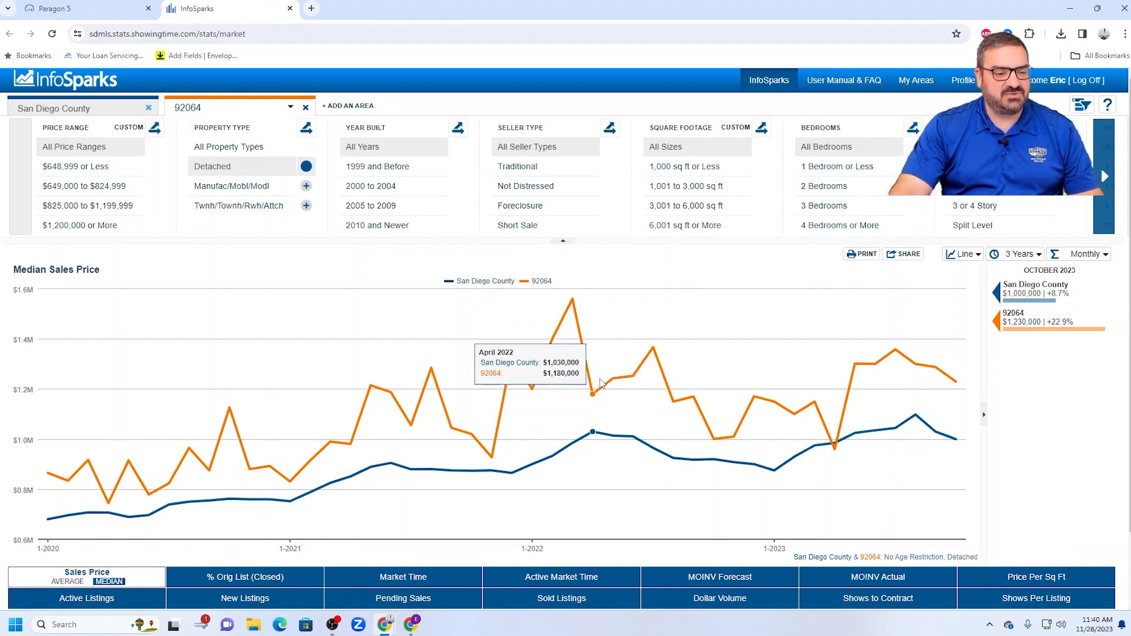
{"action": "mouse_move", "coordinate": [611, 380]}
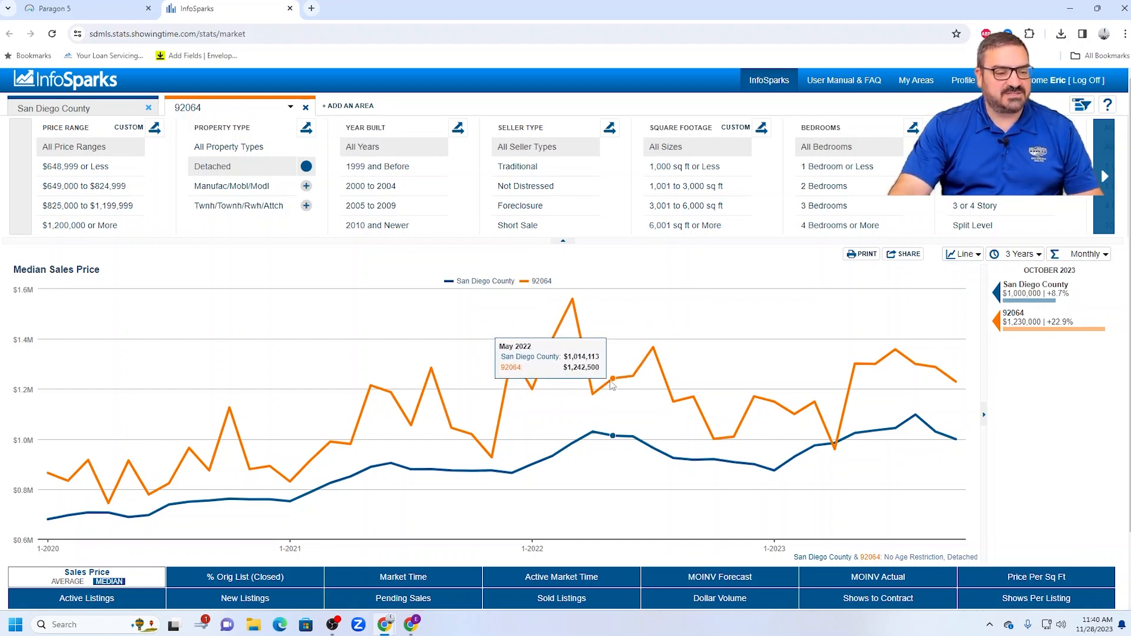
{"action": "mouse_move", "coordinate": [652, 351]}
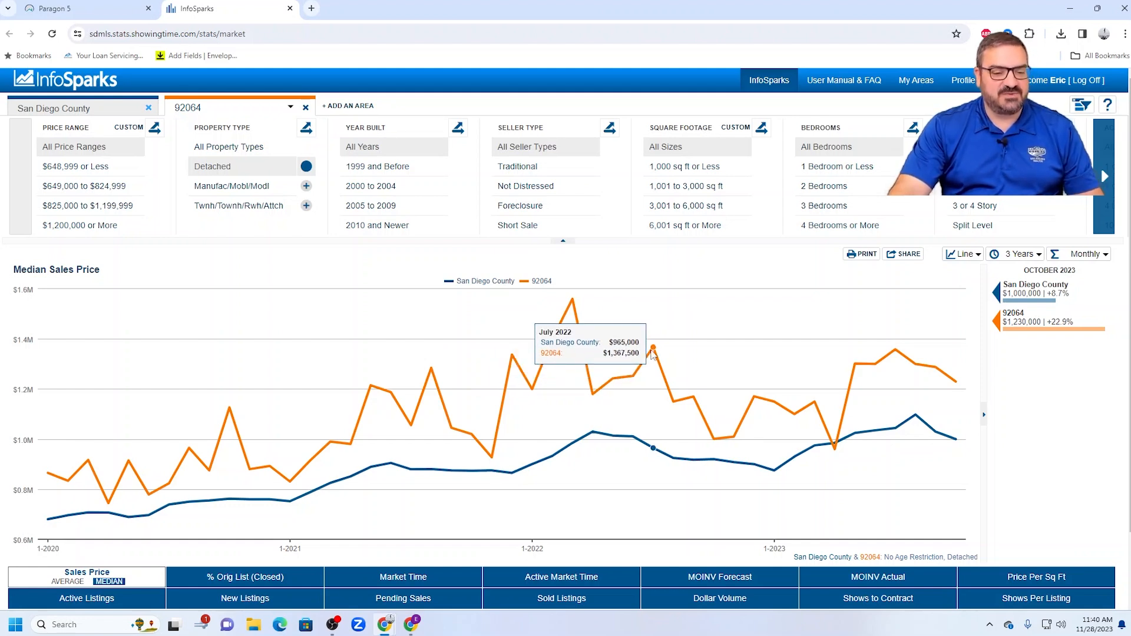
{"action": "mouse_move", "coordinate": [693, 396]}
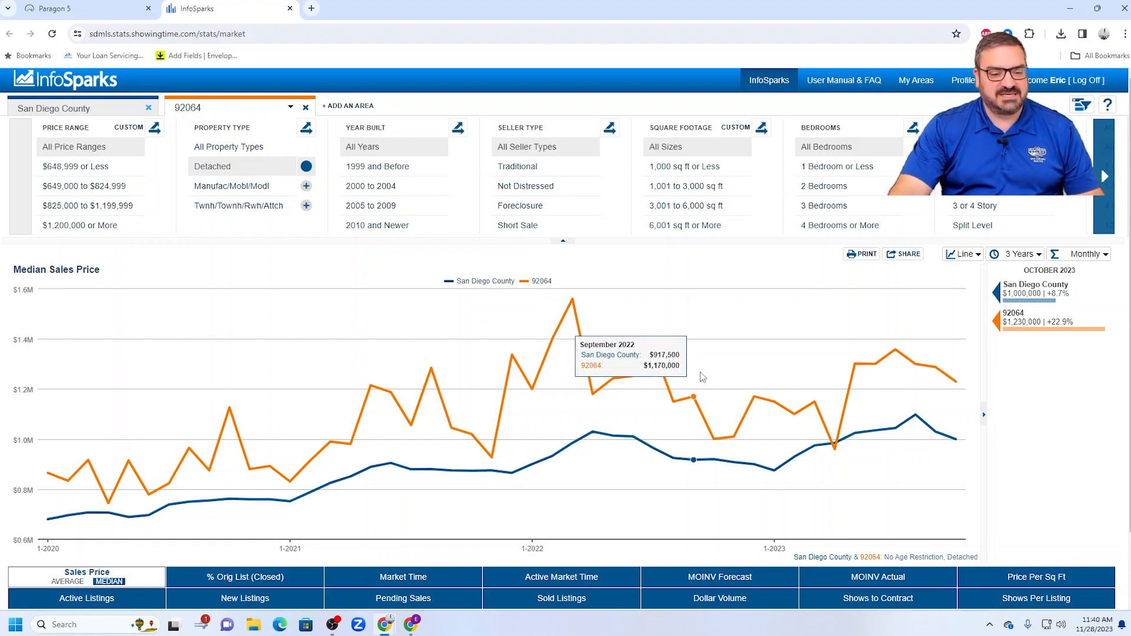
{"action": "mouse_move", "coordinate": [830, 434]}
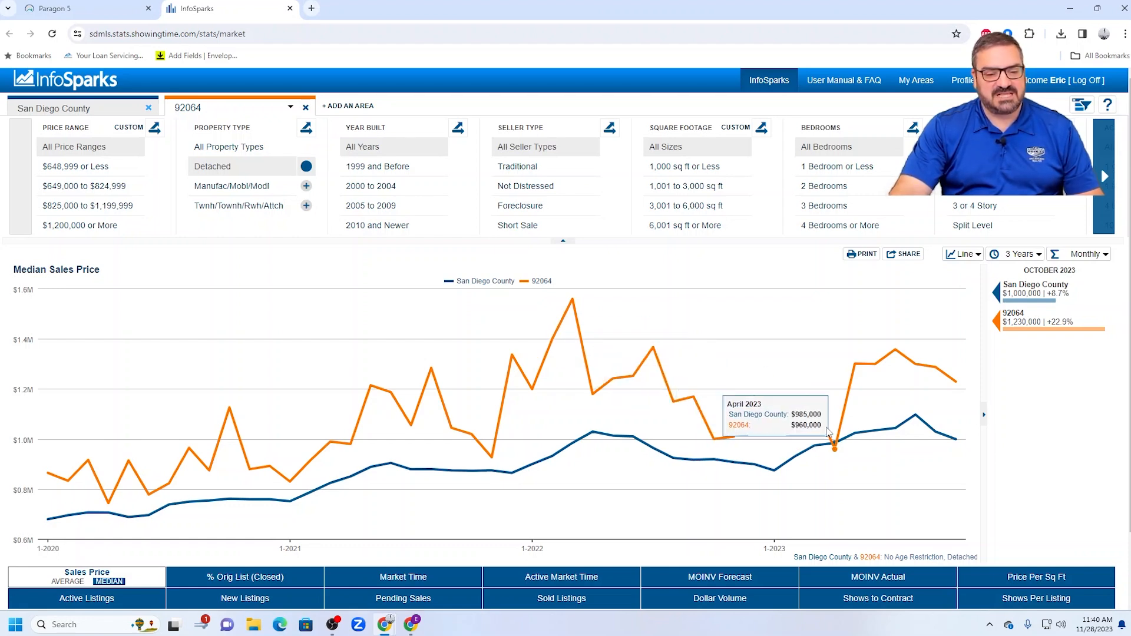
{"action": "mouse_move", "coordinate": [877, 366]}
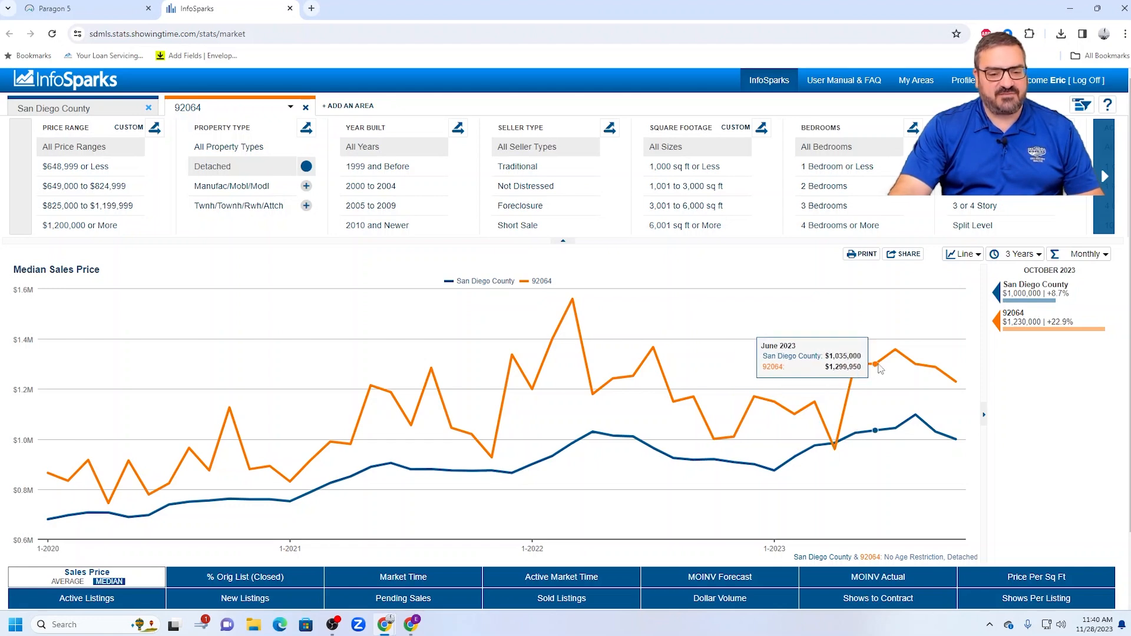
{"action": "mouse_move", "coordinate": [894, 354]}
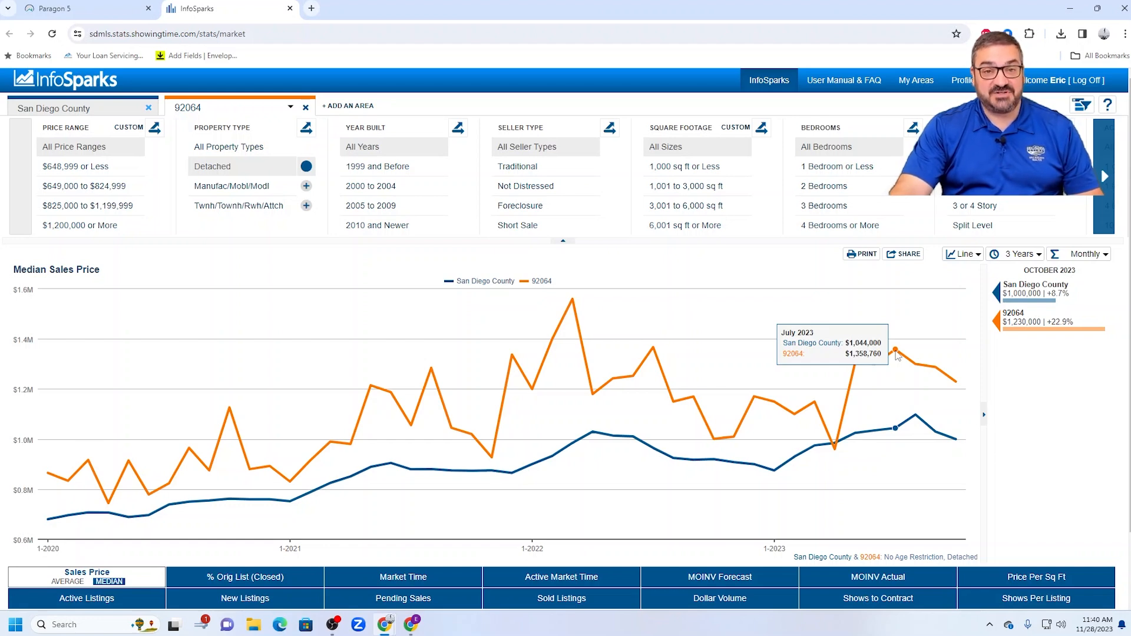
{"action": "mouse_move", "coordinate": [926, 375]}
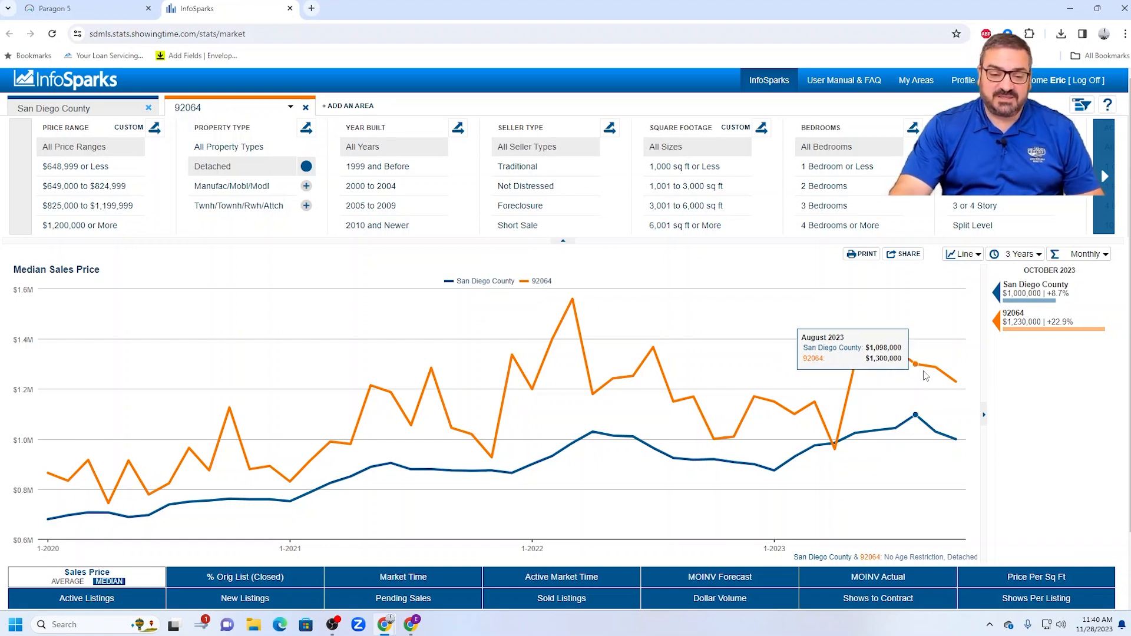
{"action": "mouse_move", "coordinate": [947, 385]}
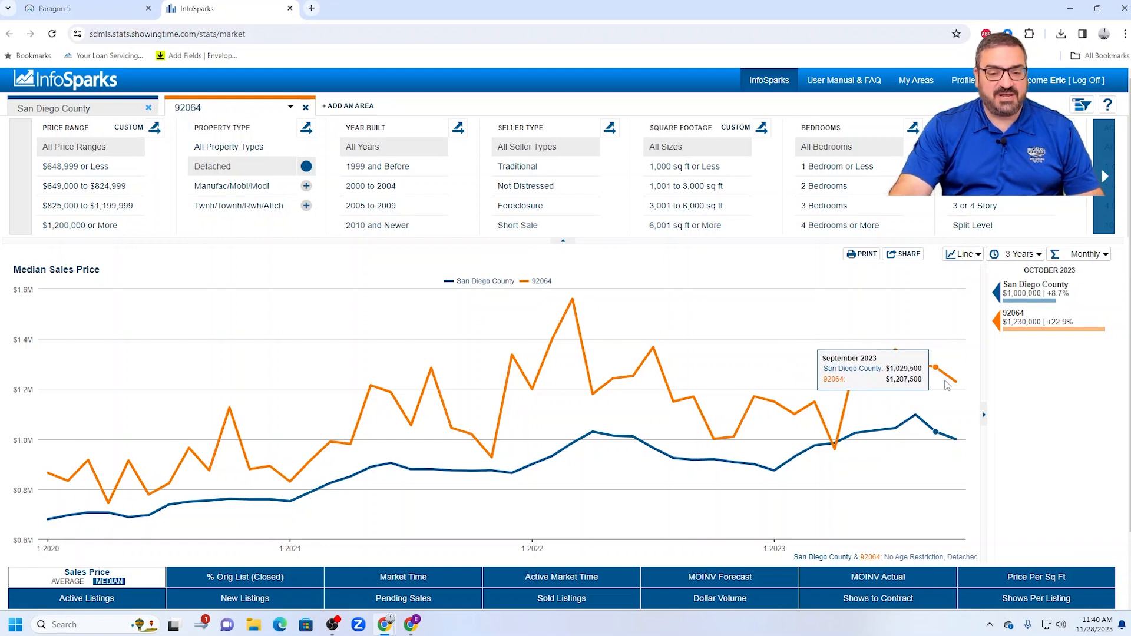
{"action": "mouse_move", "coordinate": [956, 383]}
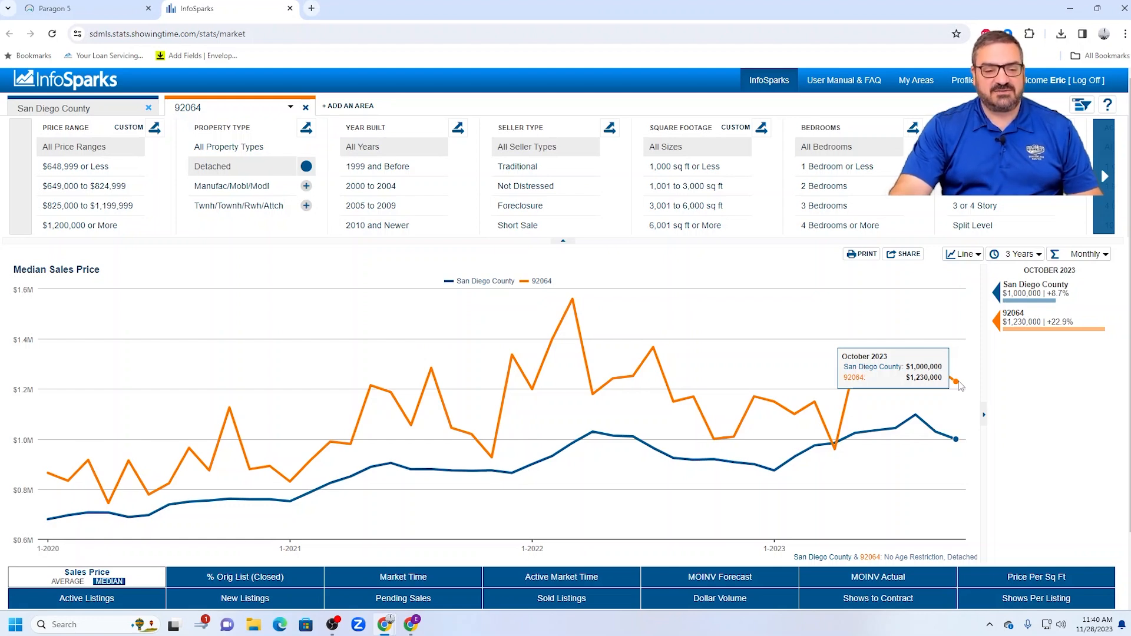
{"action": "mouse_move", "coordinate": [653, 359]}
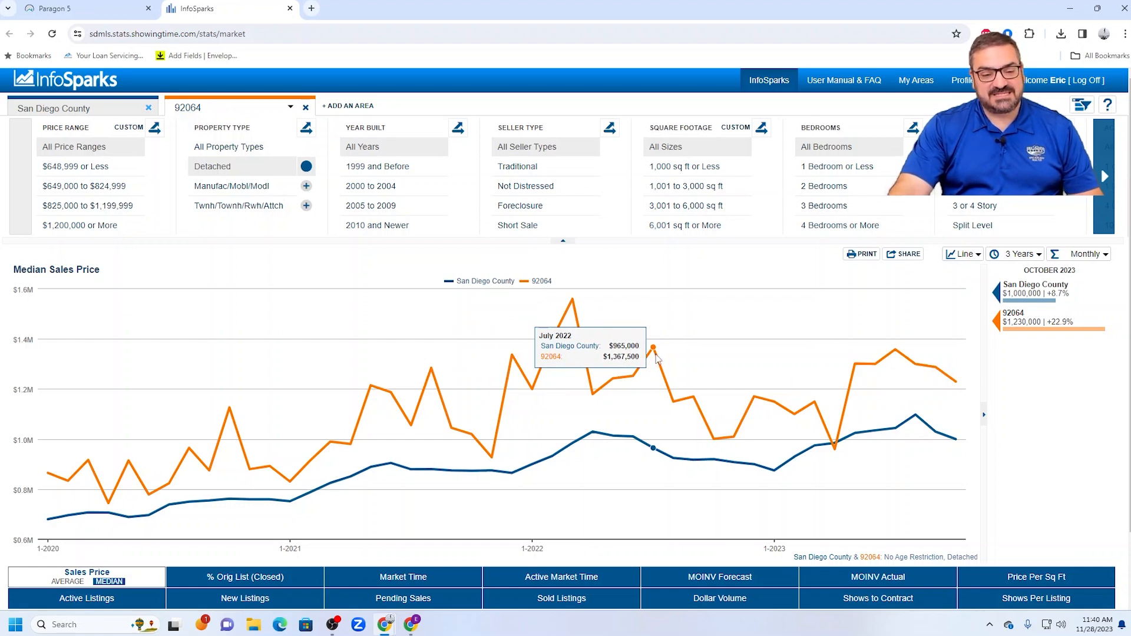
{"action": "mouse_move", "coordinate": [956, 385]}
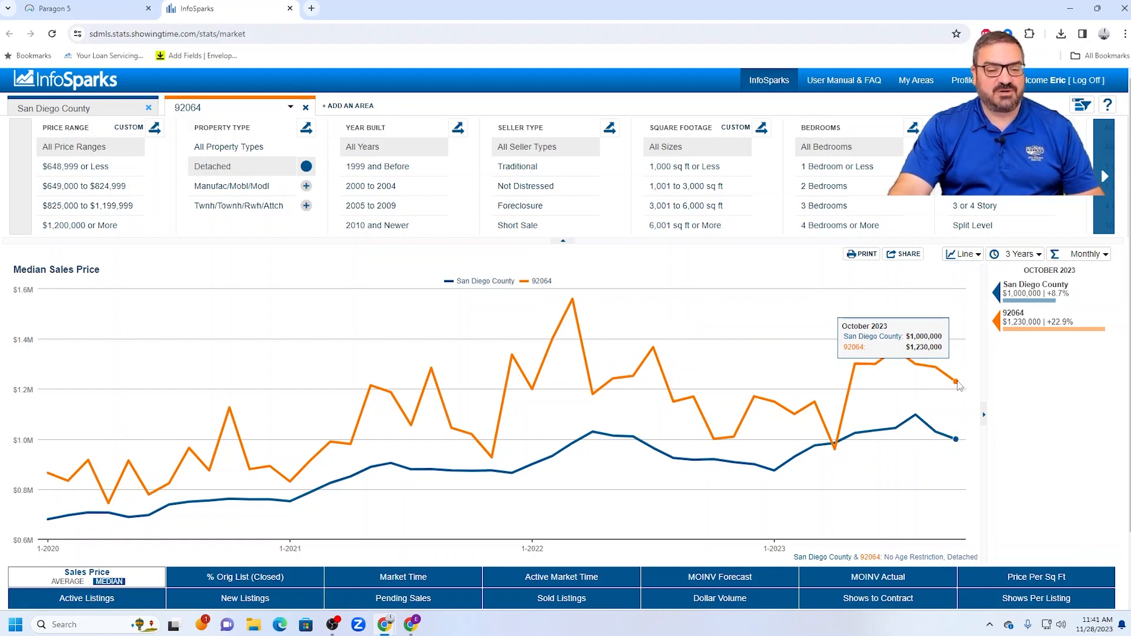
{"action": "mouse_move", "coordinate": [874, 363]}
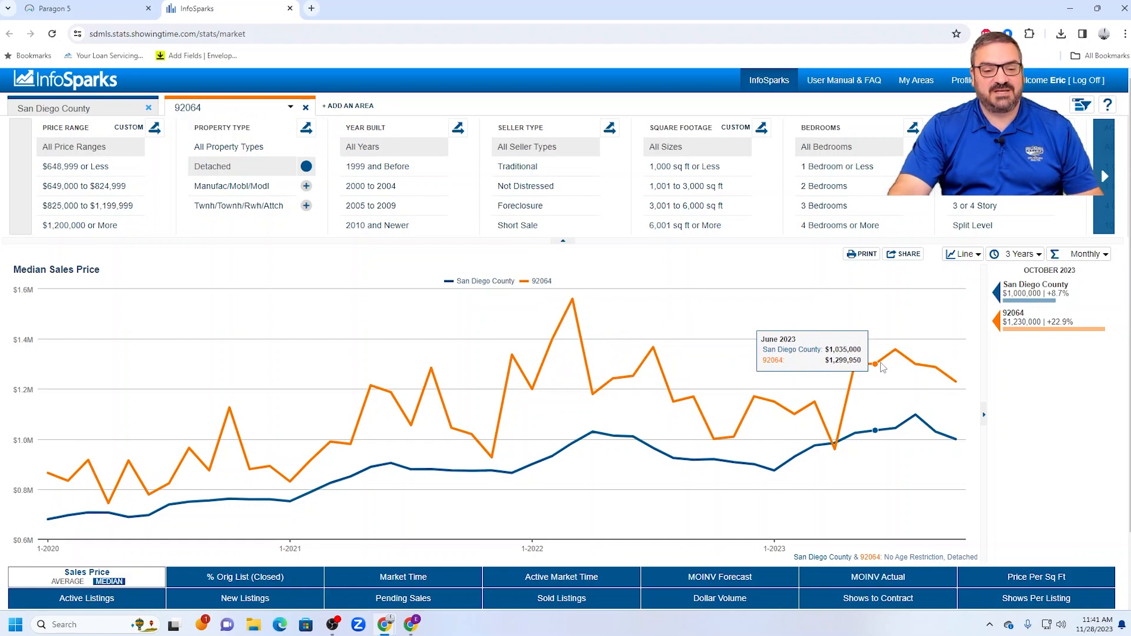
{"action": "mouse_move", "coordinate": [956, 381]}
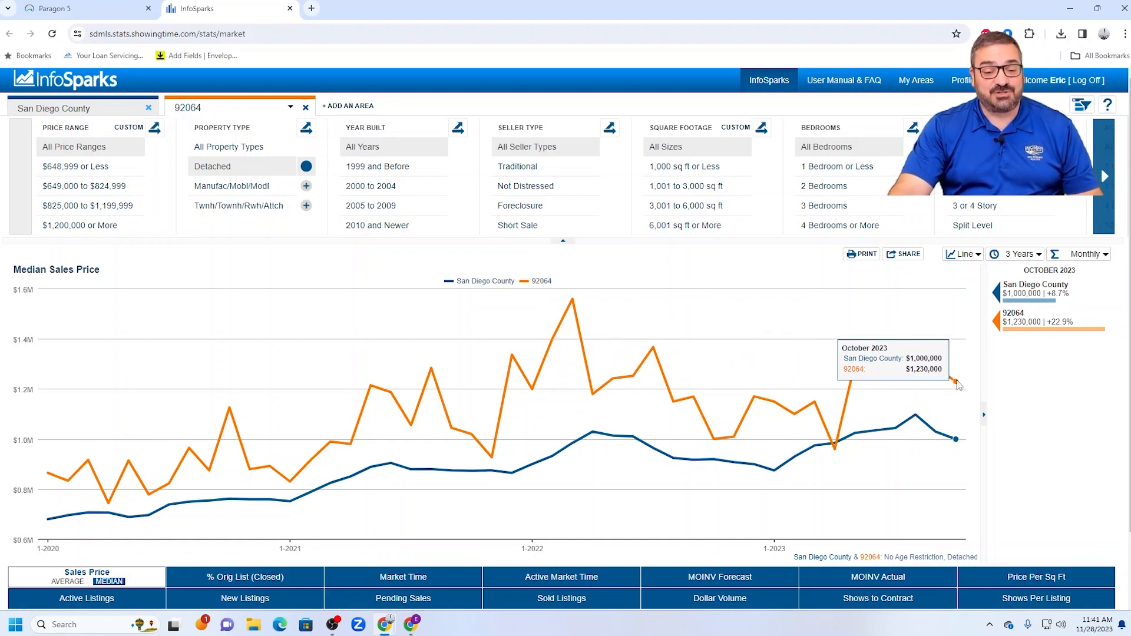
{"action": "mouse_move", "coordinate": [653, 346]}
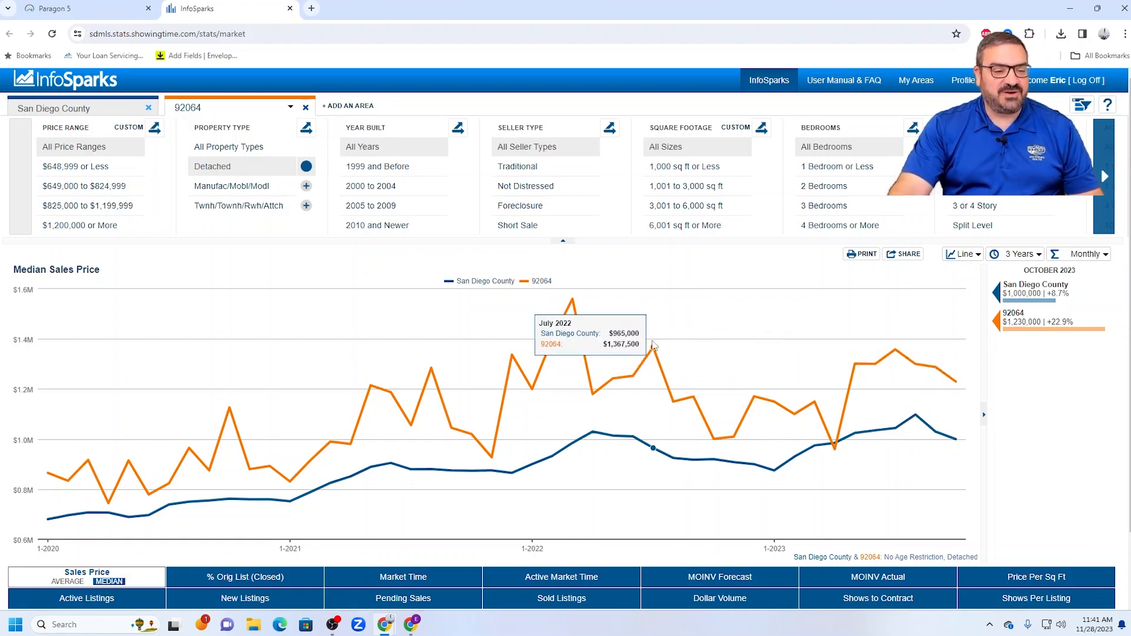
{"action": "mouse_move", "coordinate": [573, 302]}
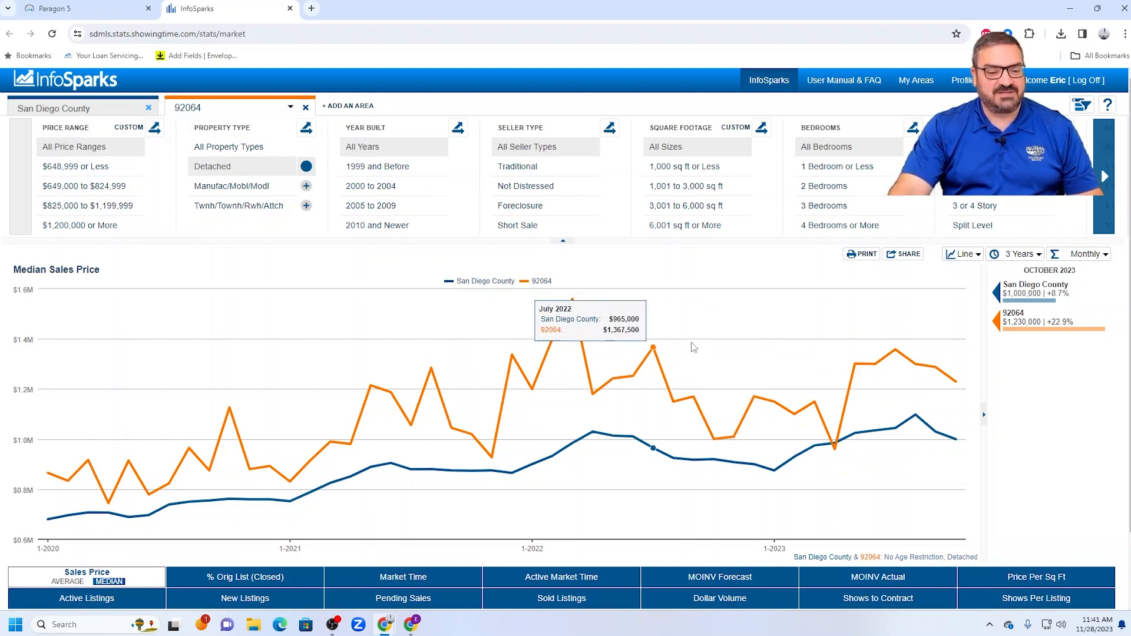
{"action": "mouse_move", "coordinate": [573, 298]}
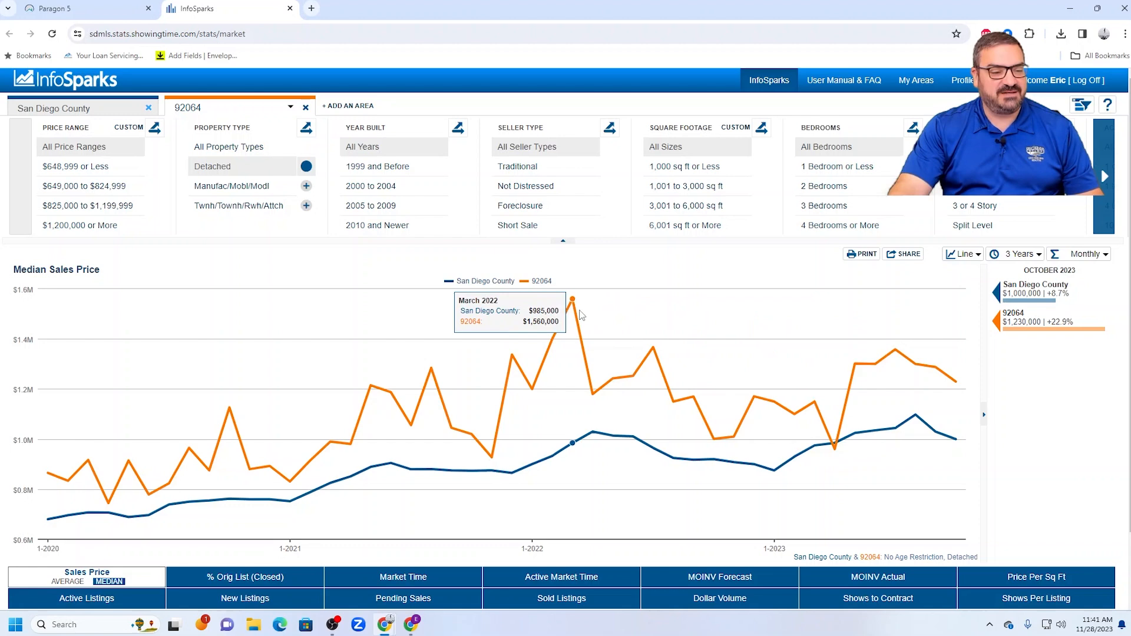
{"action": "mouse_move", "coordinate": [953, 379]}
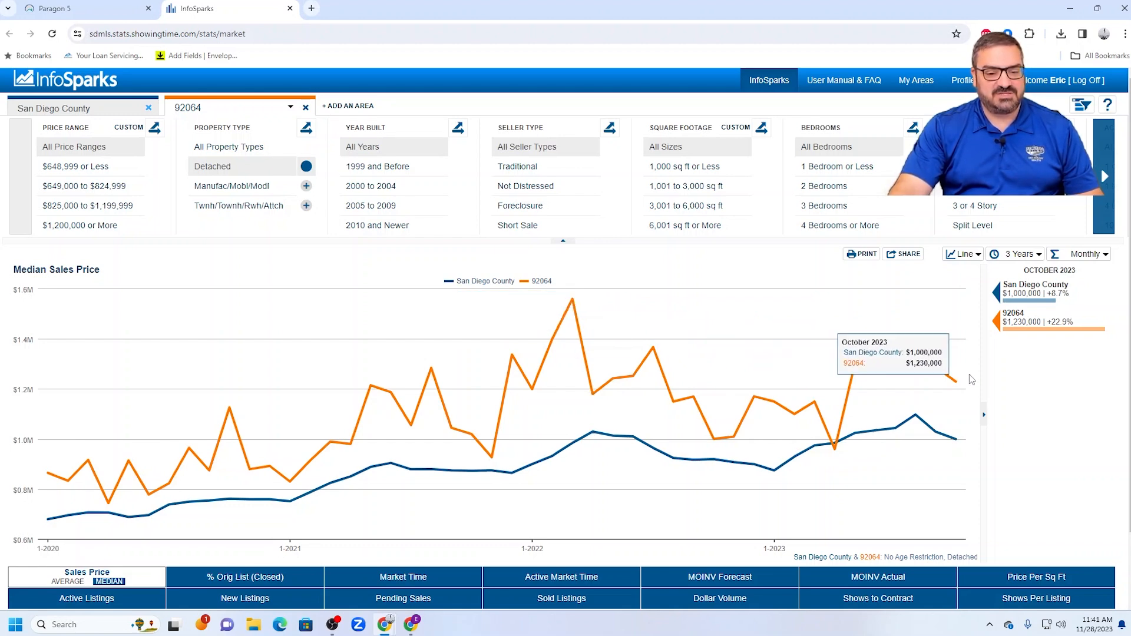